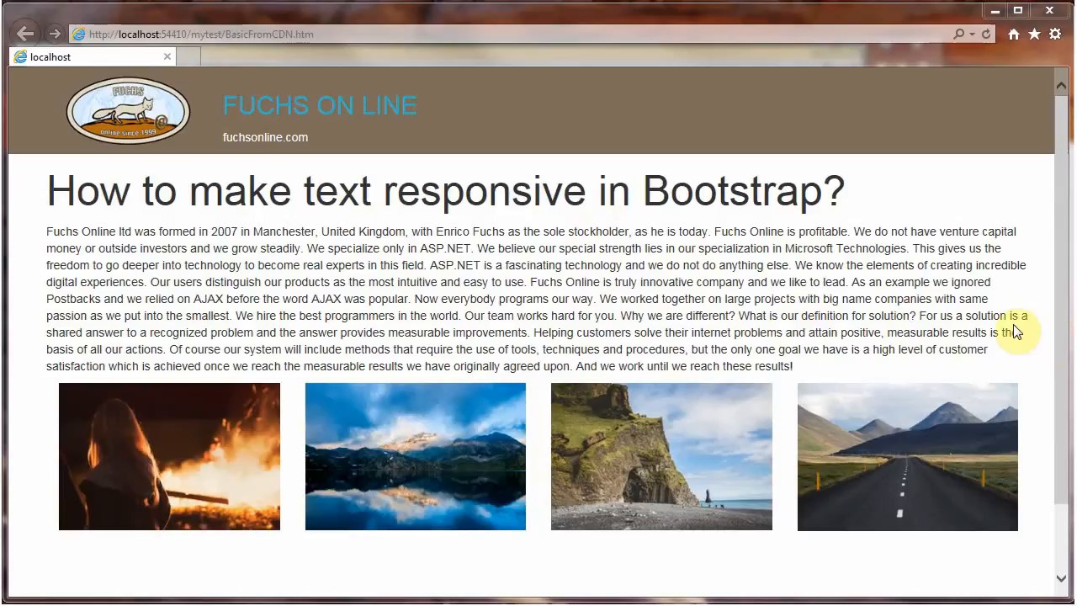
{"action": "mouse_move", "coordinate": [1035, 309]}
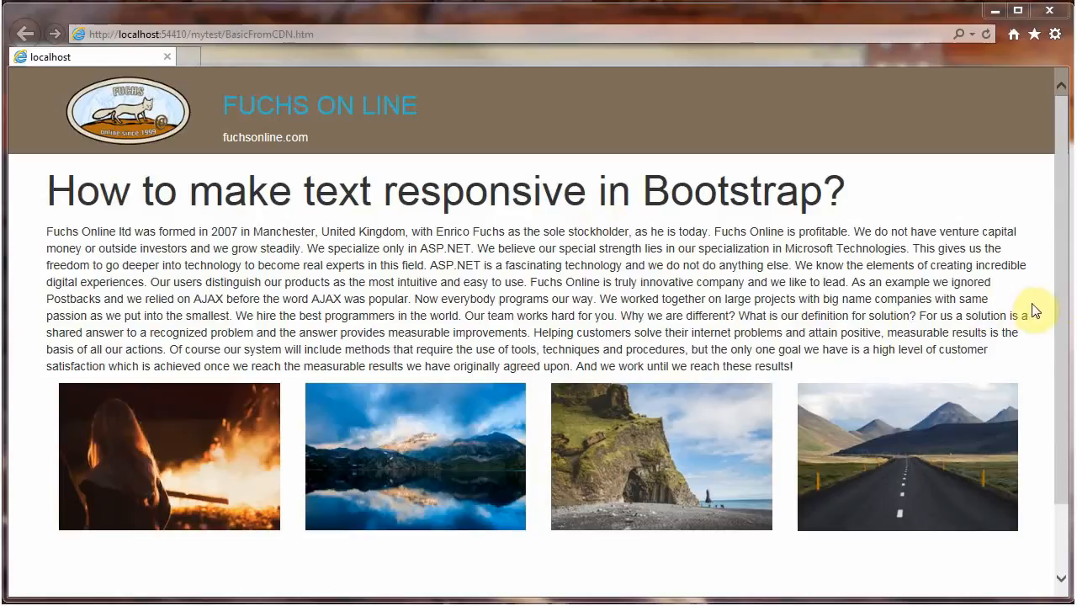
{"action": "mouse_move", "coordinate": [1069, 299]}
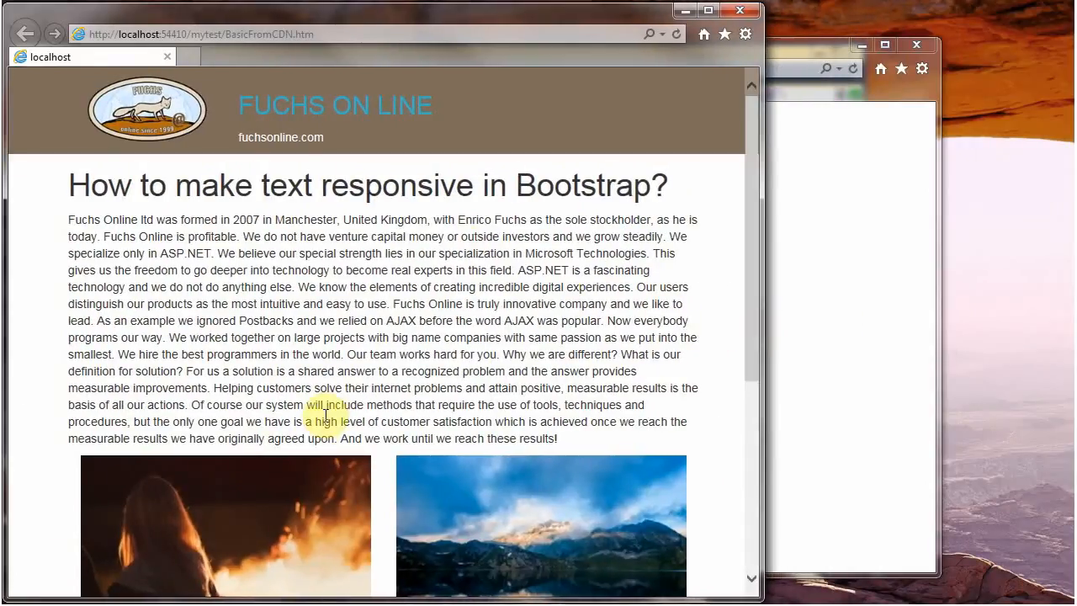
{"action": "mouse_move", "coordinate": [759, 302]}
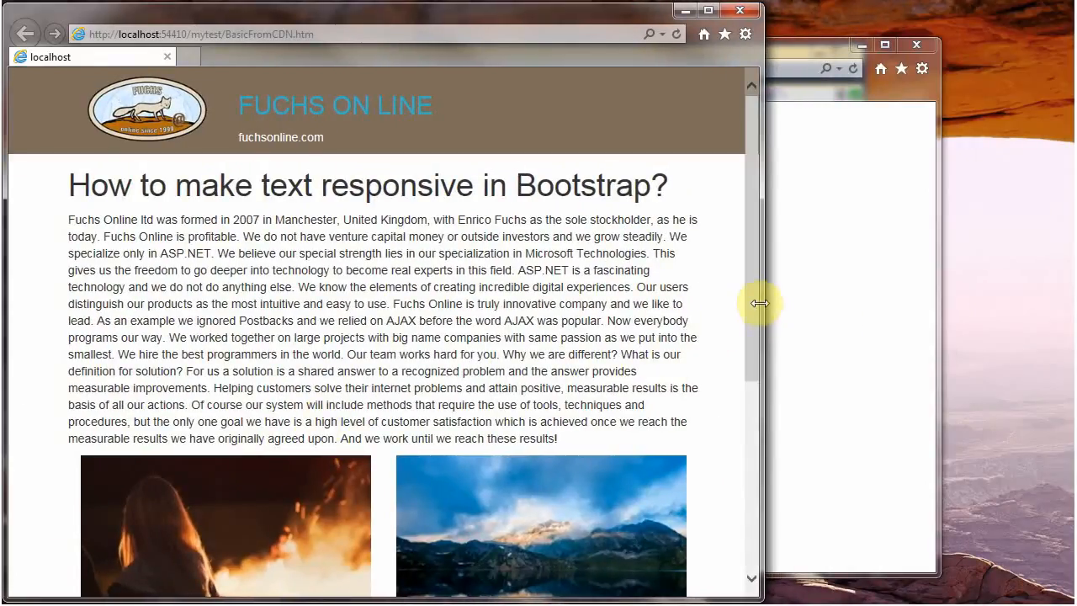
{"action": "mouse_move", "coordinate": [623, 219]}
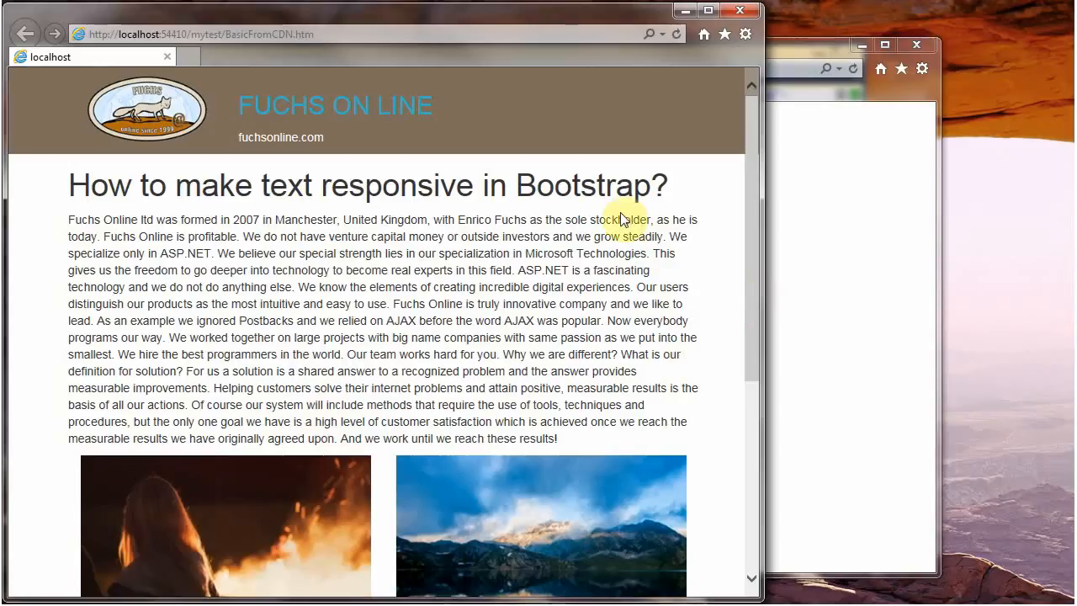
{"action": "mouse_move", "coordinate": [79, 192]}
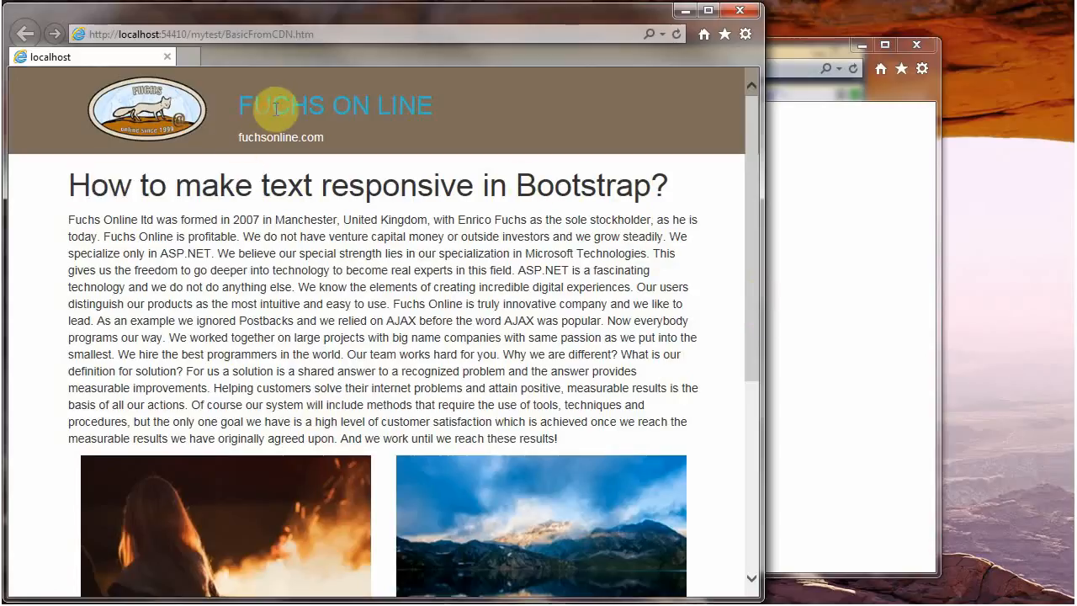
Select part of the FUCHS ON LINE site name and scroll down the narrowed Bootstrap page.
{"action": "double_click", "coordinate": [299, 104]}
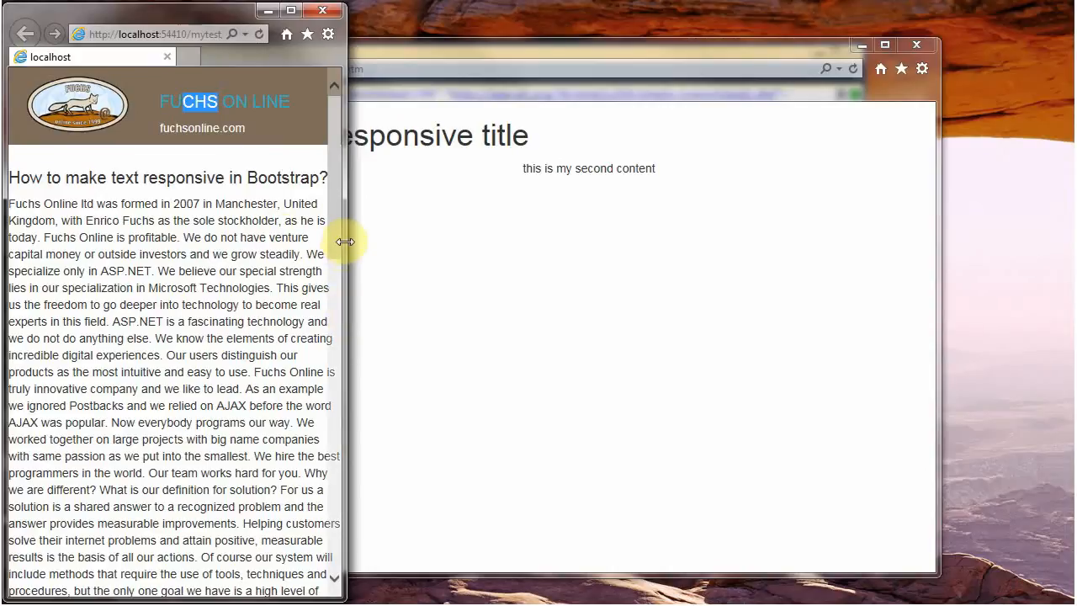
{"action": "scroll", "scroll_direction": "down", "scroll_amount": 3}
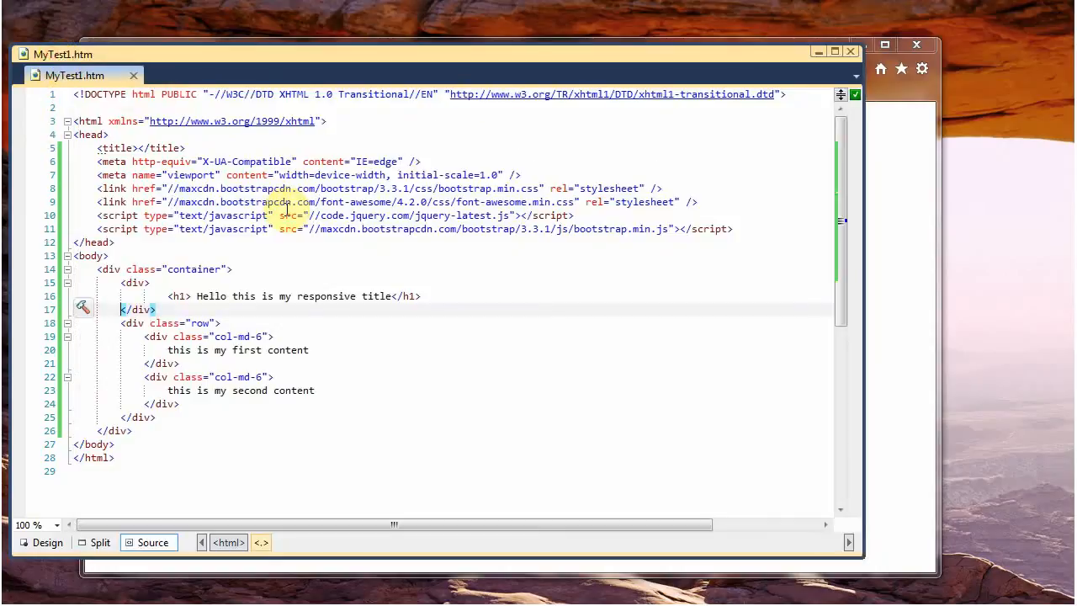
{"action": "mouse_move", "coordinate": [42, 175]}
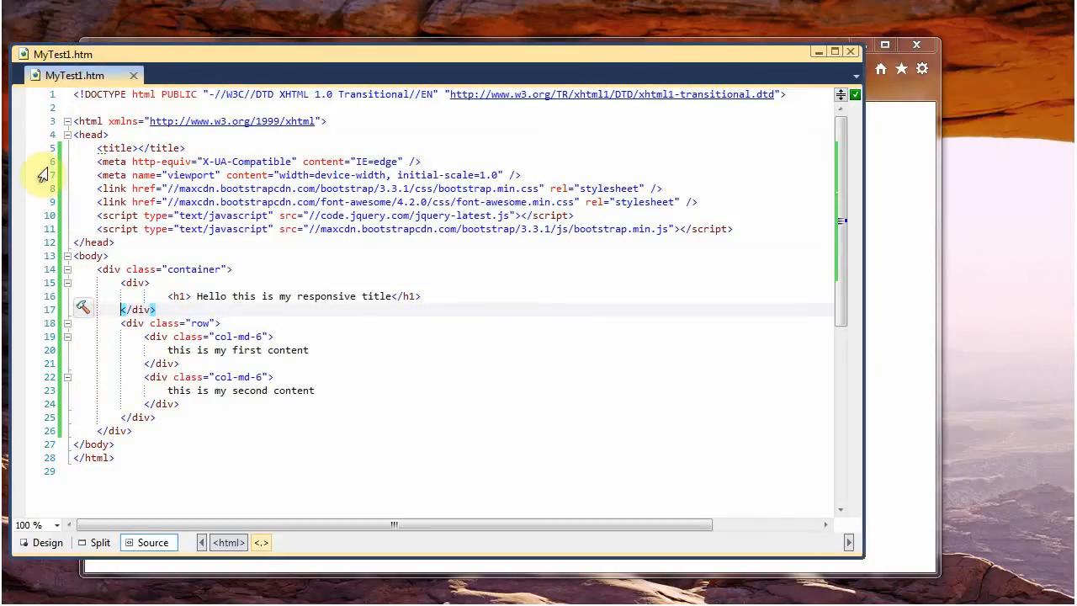
{"action": "mouse_move", "coordinate": [40, 214]}
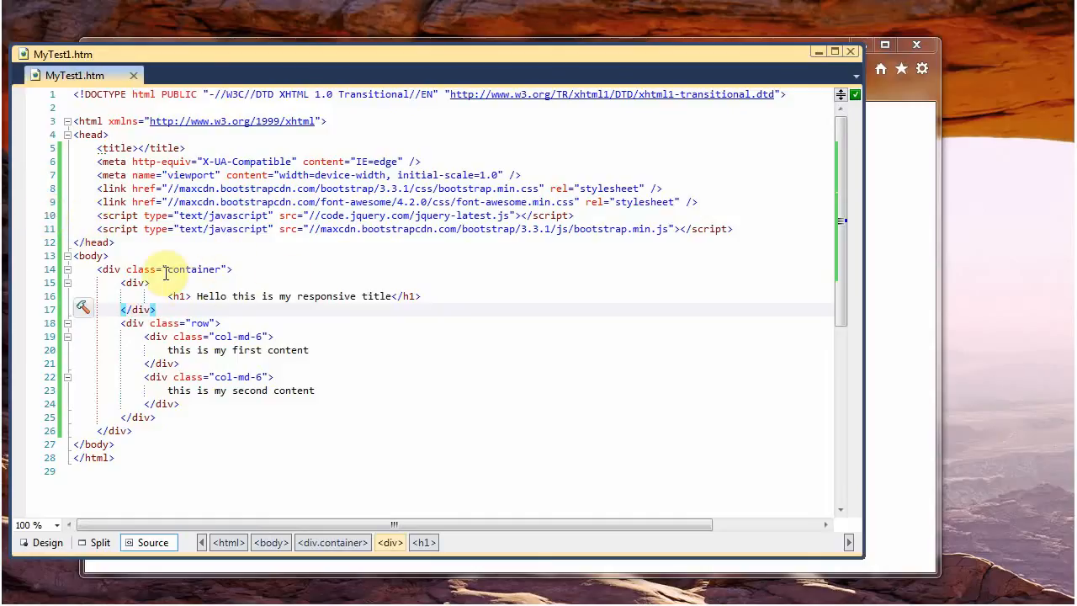
{"action": "mouse_move", "coordinate": [257, 326]}
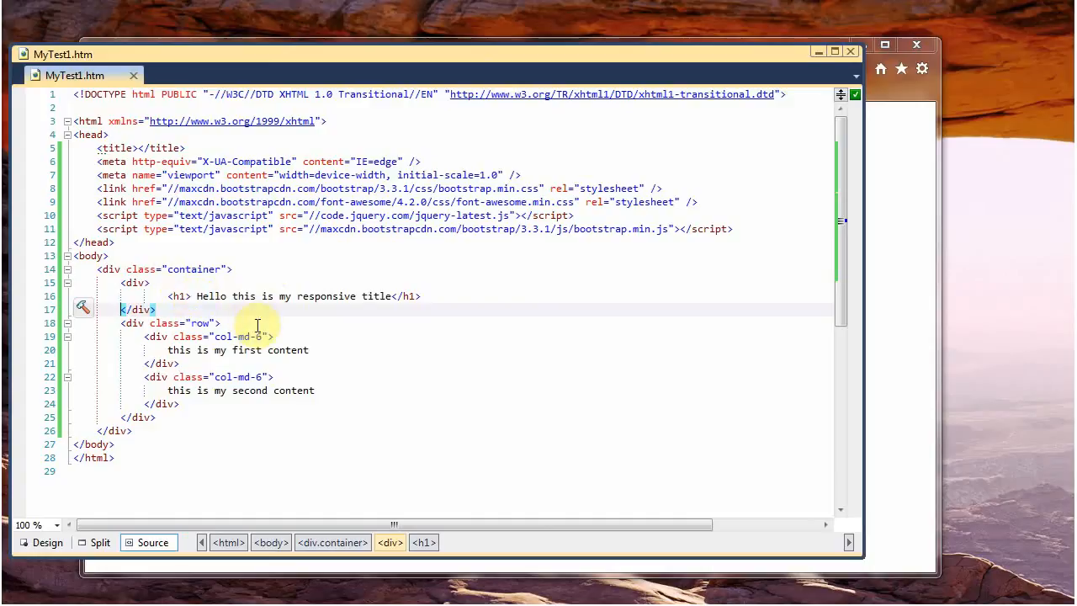
{"action": "mouse_move", "coordinate": [714, 281]}
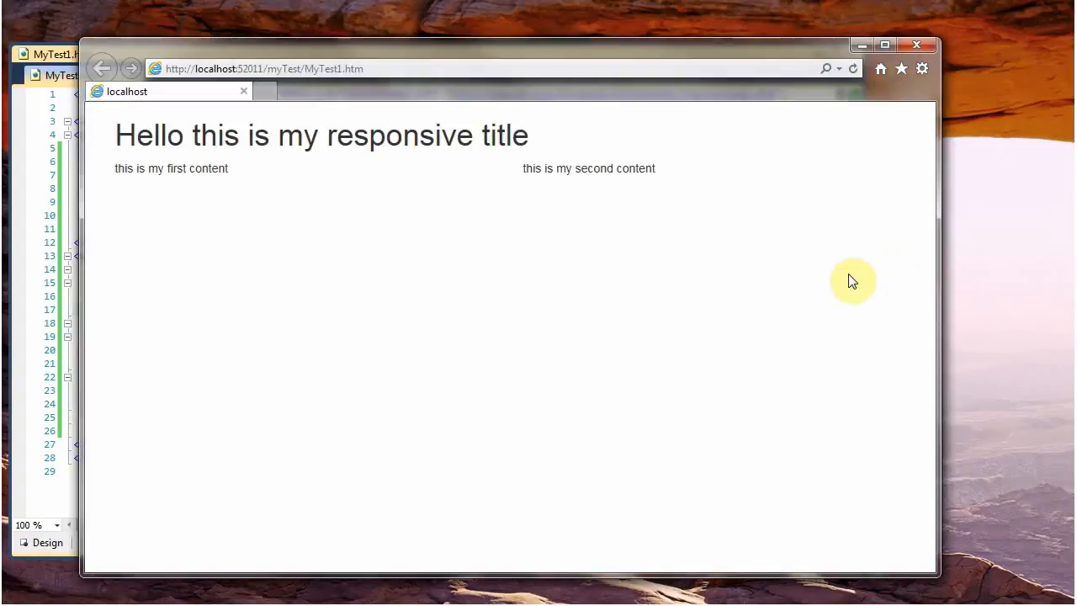
{"action": "mouse_move", "coordinate": [937, 258]}
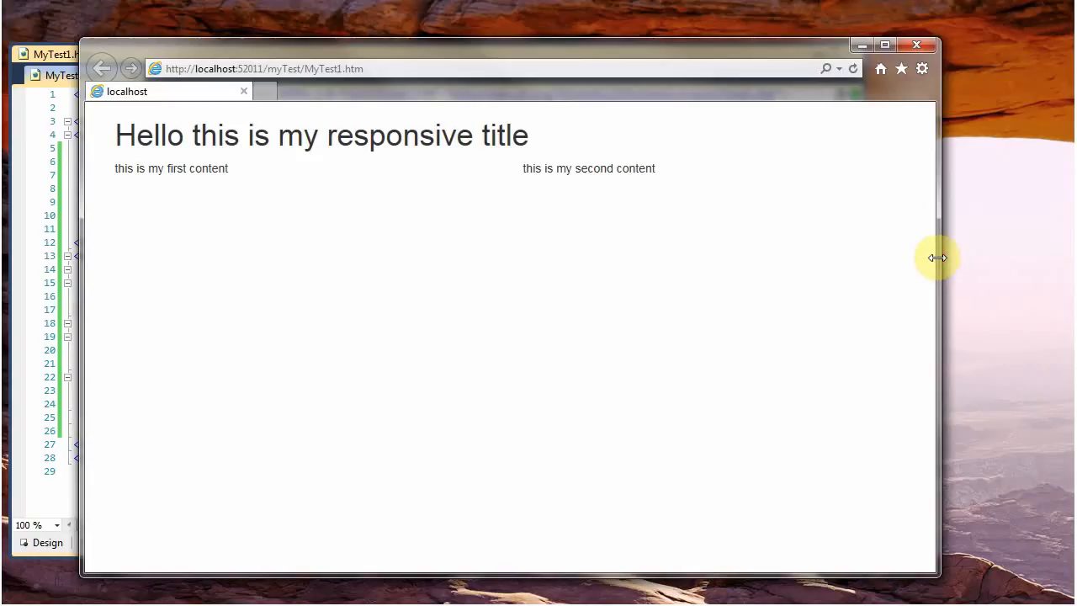
Drag the Internet Explorer edge narrower to see how the MyTest1.htm h1 title wraps.
{"action": "left_click_drag", "start_coordinate": [937, 257], "coordinate": [841, 252]}
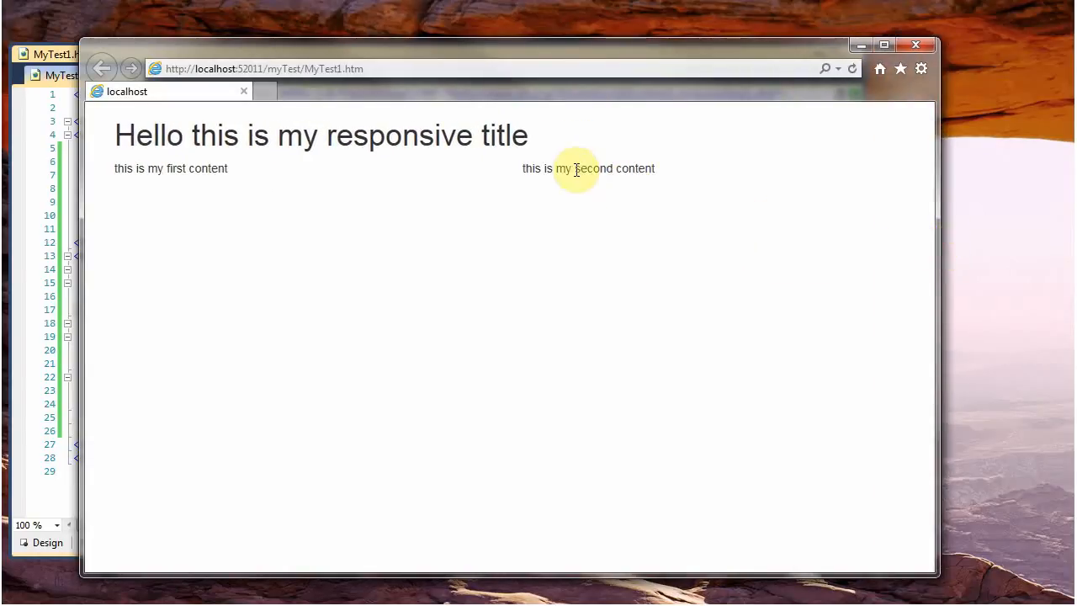
{"action": "mouse_move", "coordinate": [521, 168]}
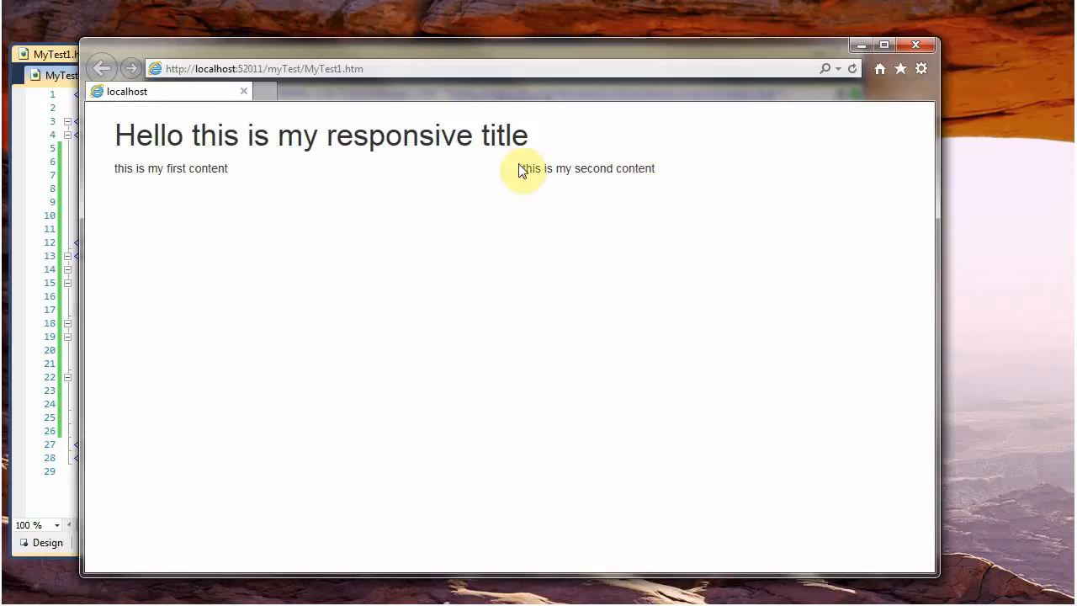
{"action": "mouse_move", "coordinate": [206, 108]}
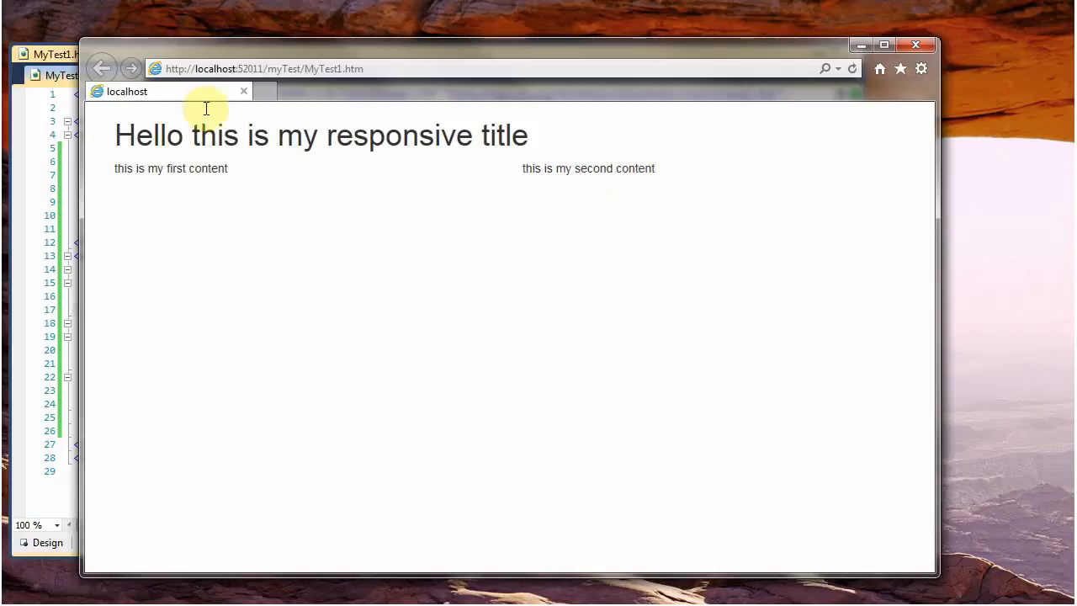
{"action": "mouse_move", "coordinate": [118, 135]}
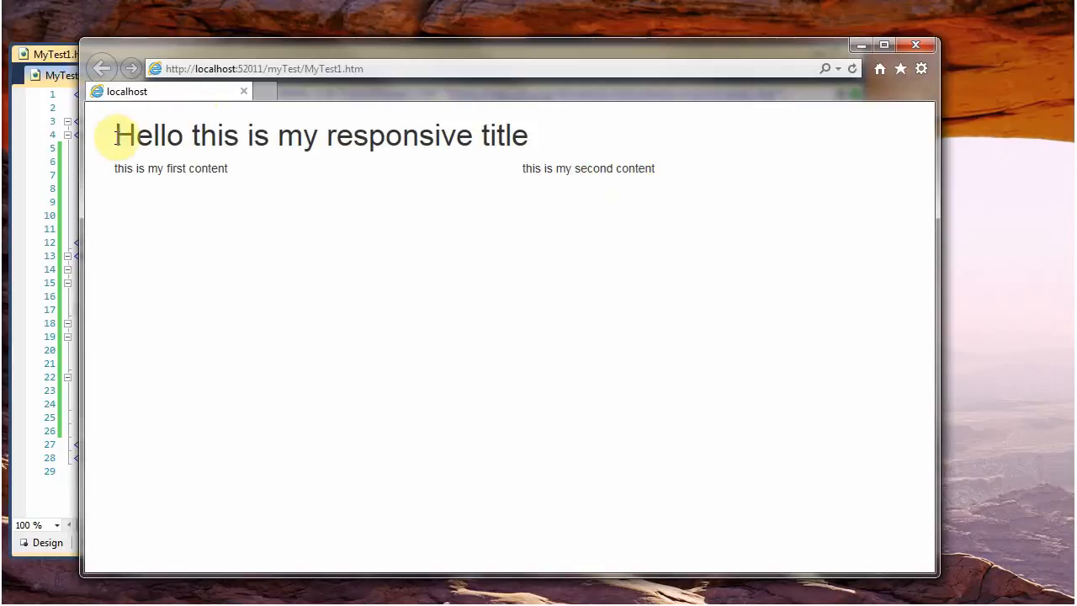
{"action": "mouse_move", "coordinate": [663, 190]}
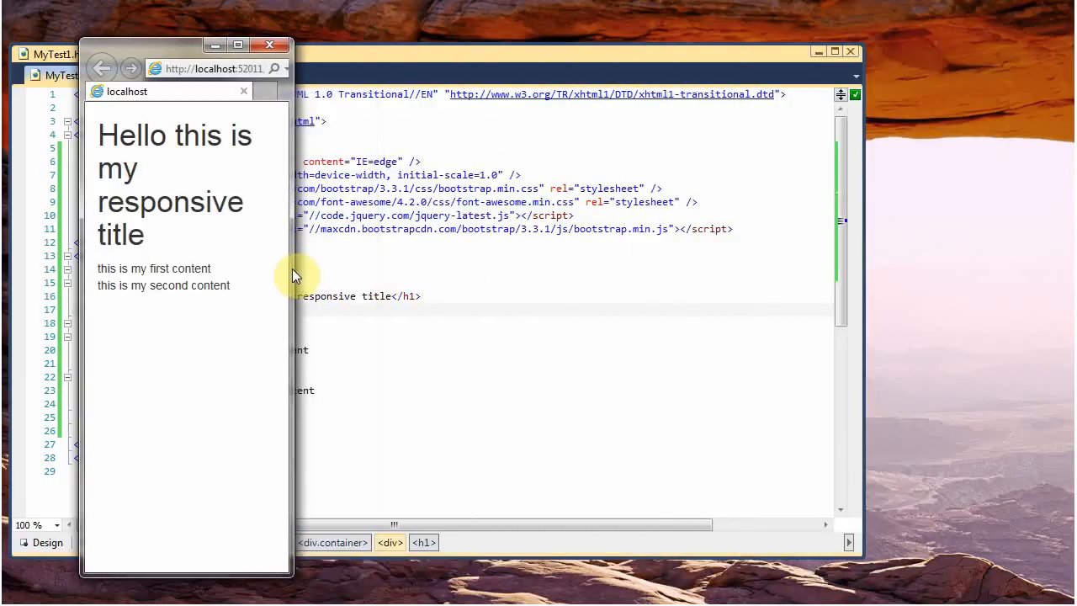
{"action": "mouse_move", "coordinate": [292, 269]}
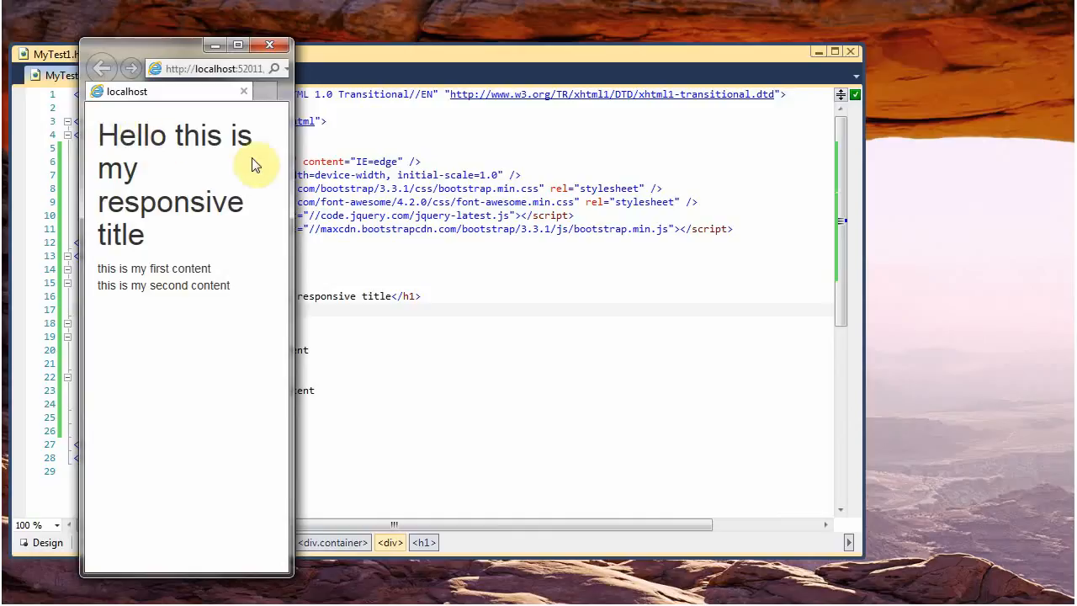
{"action": "mouse_move", "coordinate": [292, 180]}
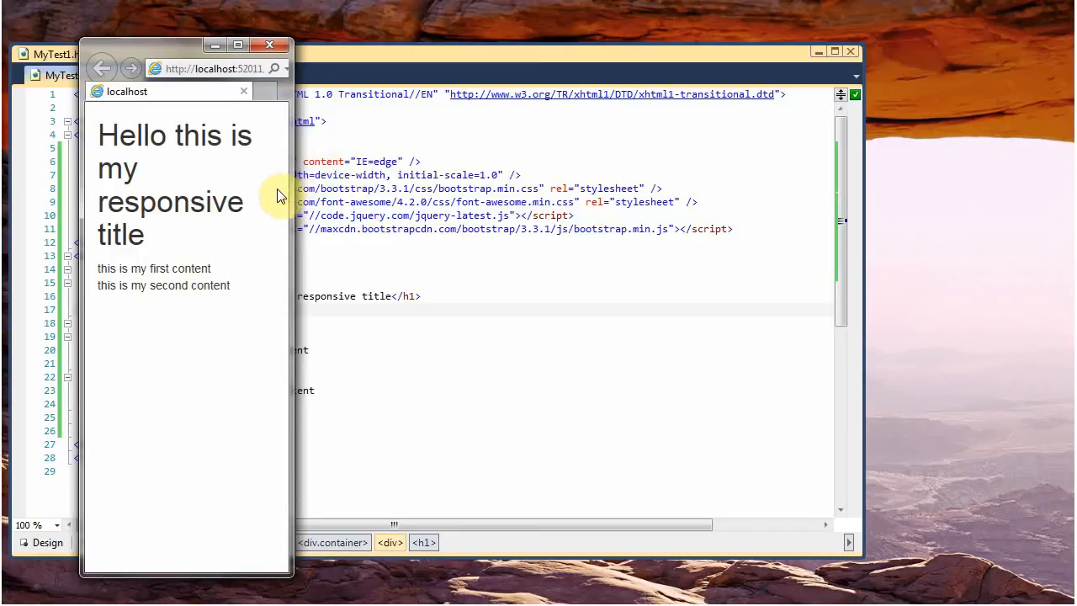
{"action": "mouse_move", "coordinate": [286, 195]}
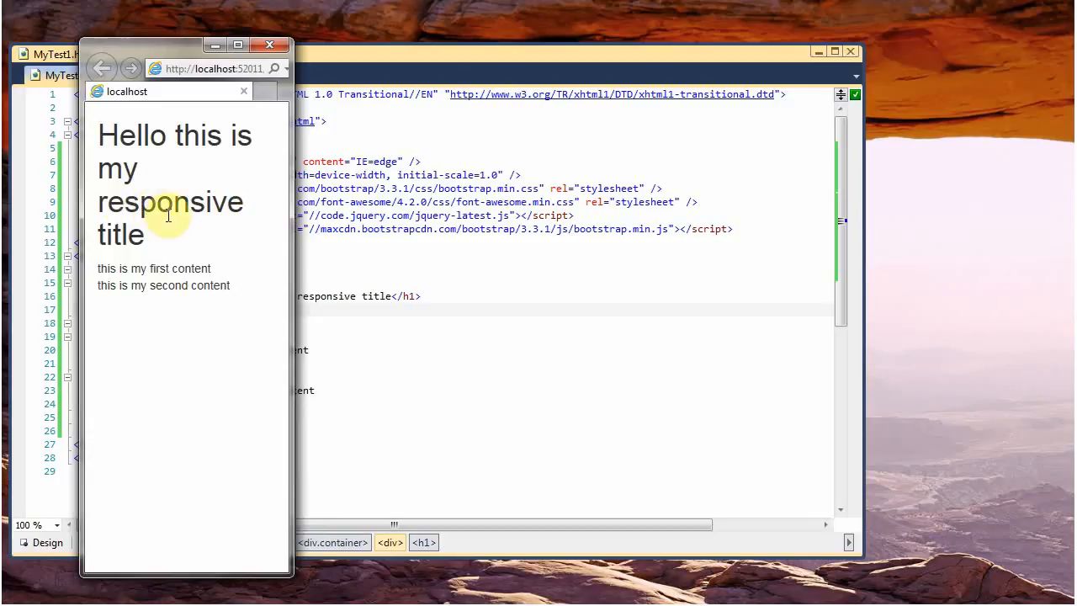
{"action": "mouse_move", "coordinate": [156, 208]}
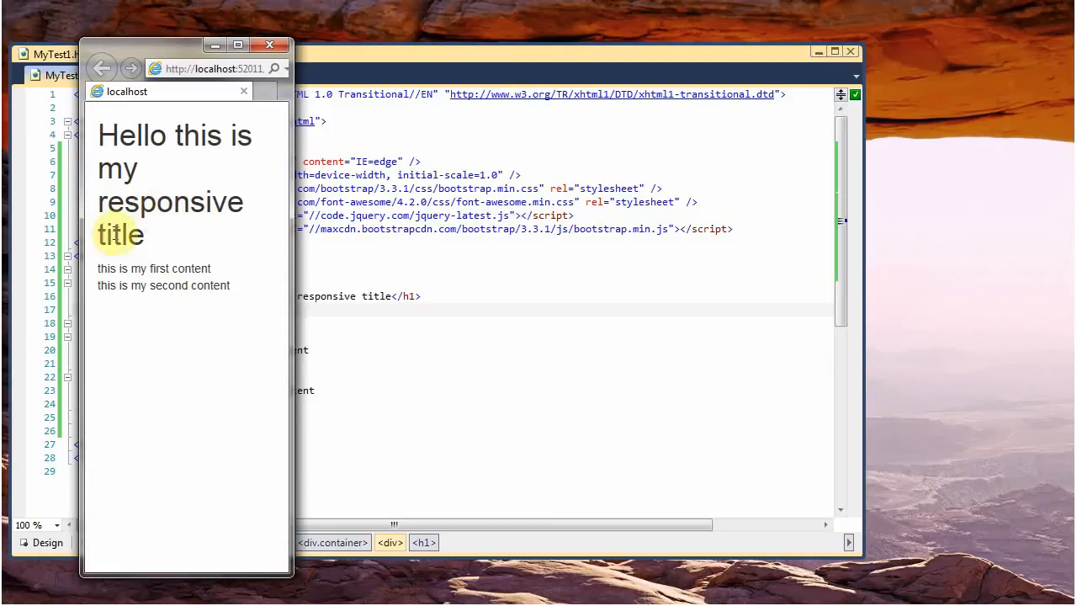
{"action": "mouse_move", "coordinate": [248, 234]}
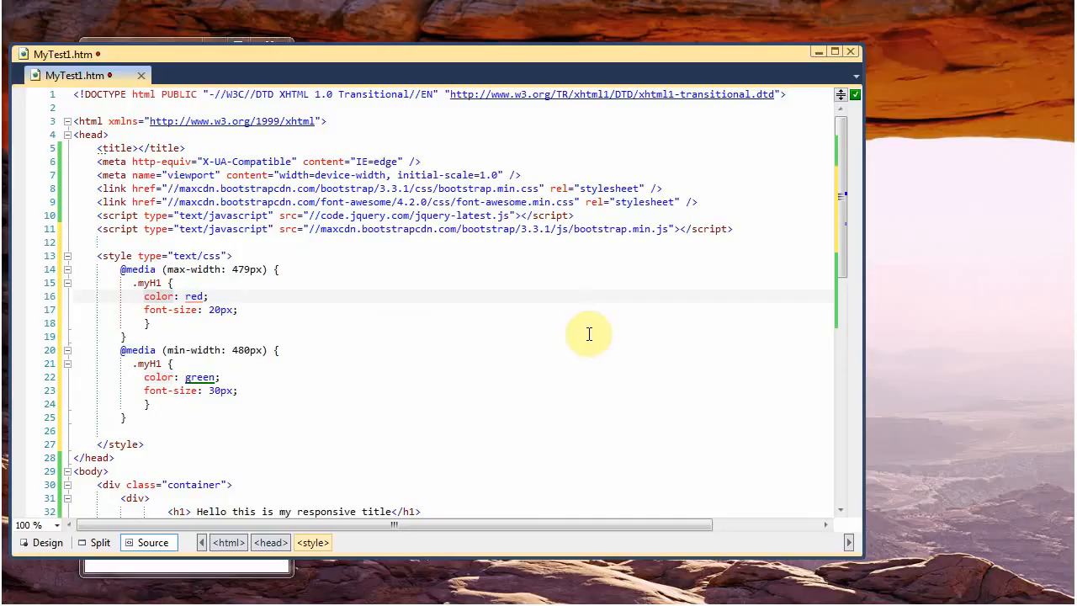
{"action": "mouse_move", "coordinate": [37, 296]}
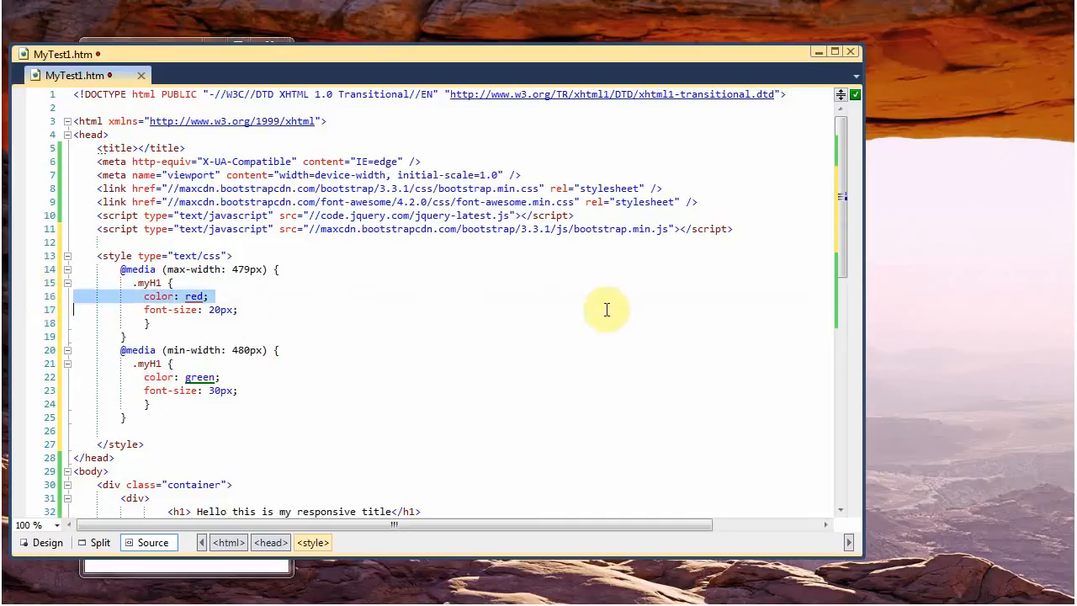
{"action": "mouse_move", "coordinate": [844, 240]}
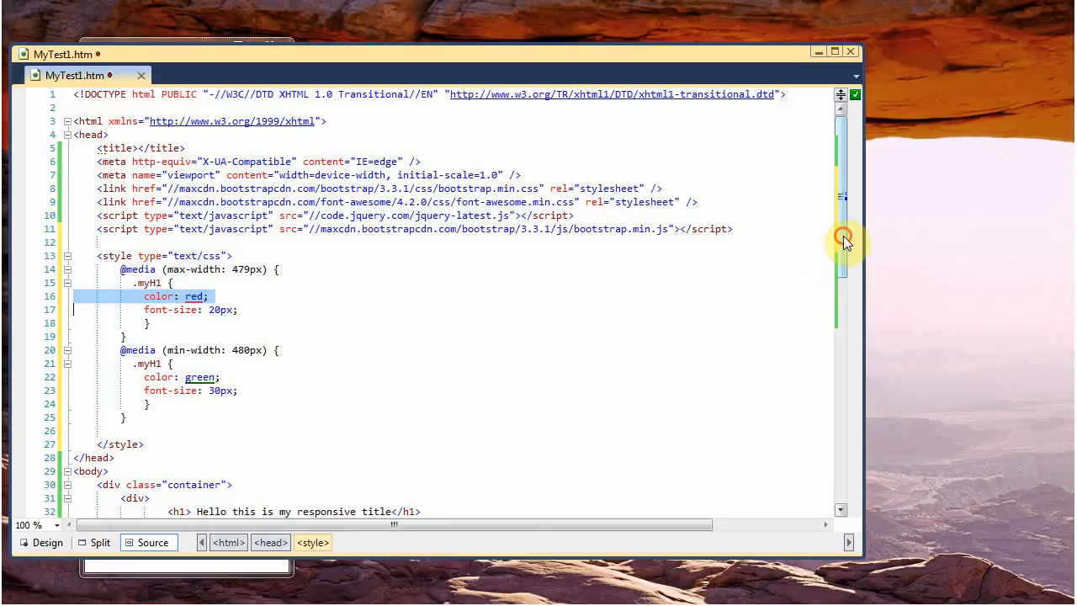
Scroll through the .myH1 media queries: red 20px below 480px, green 30px above.
{"action": "scroll", "scroll_direction": "down", "scroll_amount": 3}
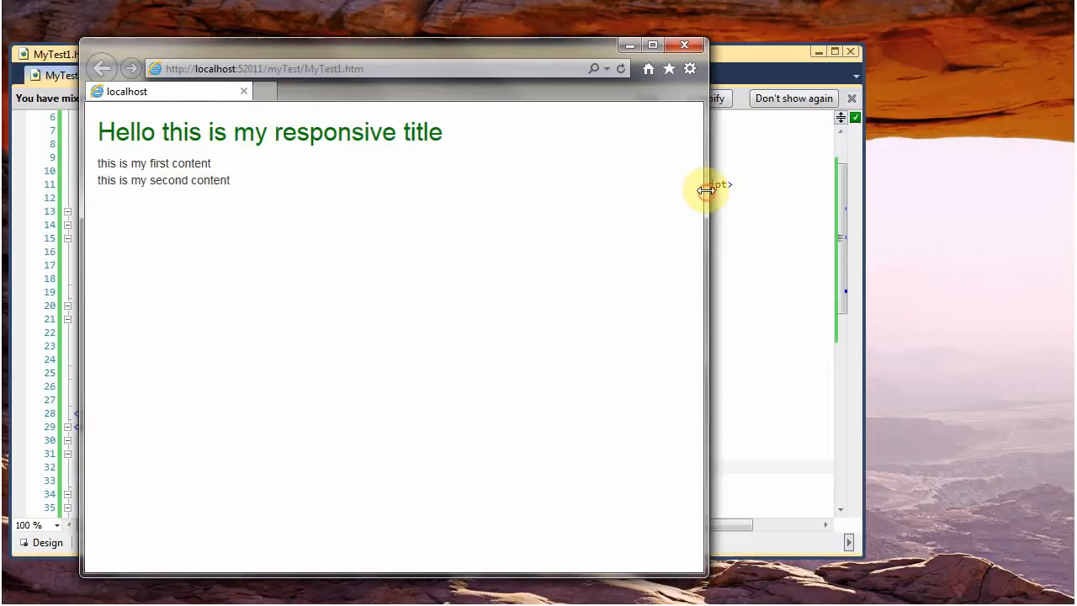
{"action": "mouse_move", "coordinate": [770, 59]}
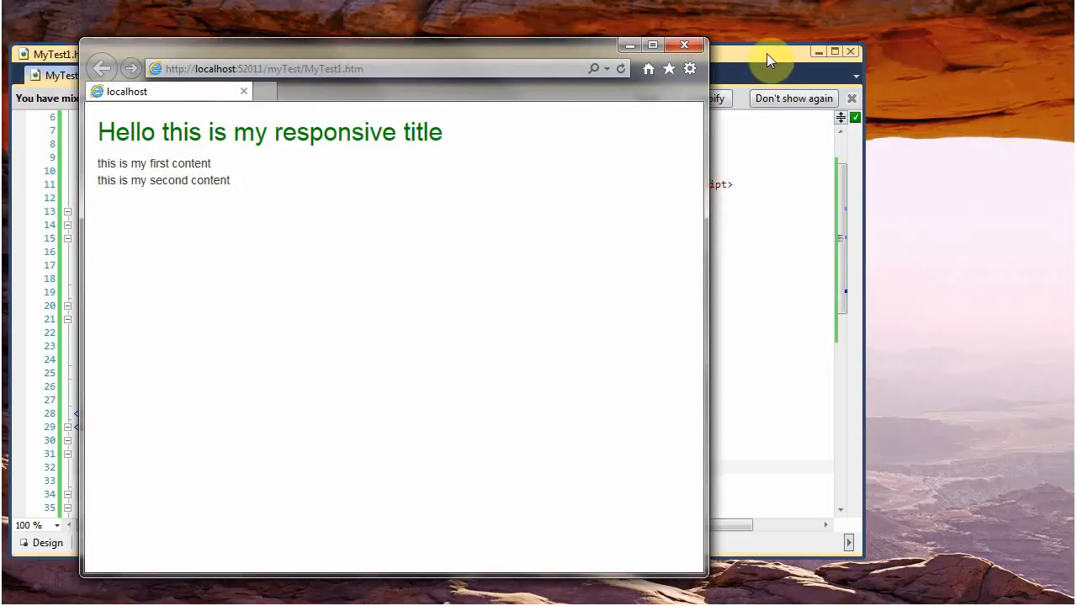
{"action": "mouse_move", "coordinate": [366, 208]}
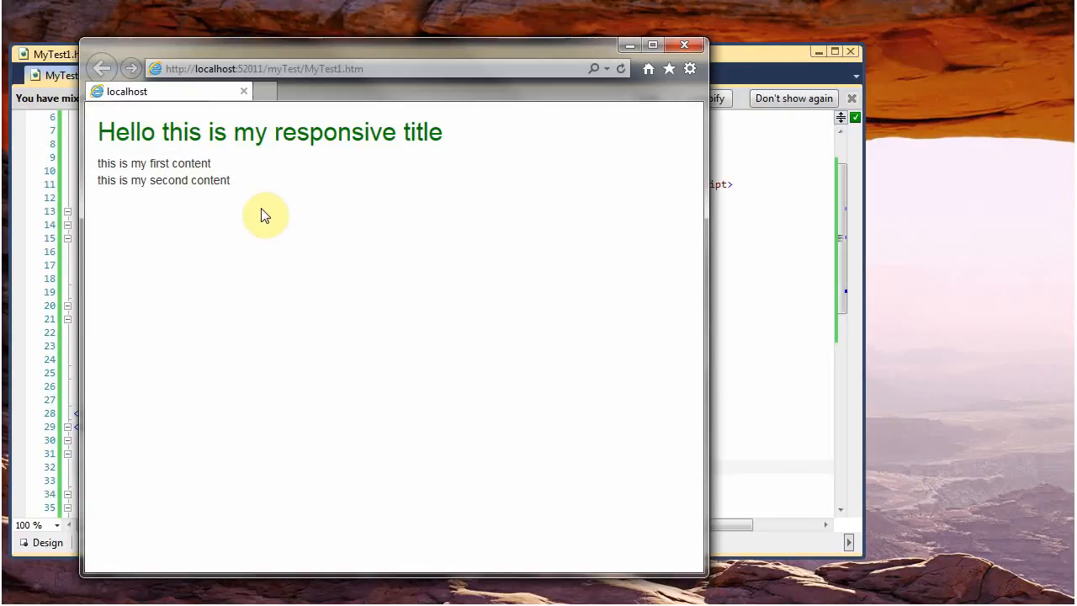
{"action": "mouse_move", "coordinate": [276, 195]}
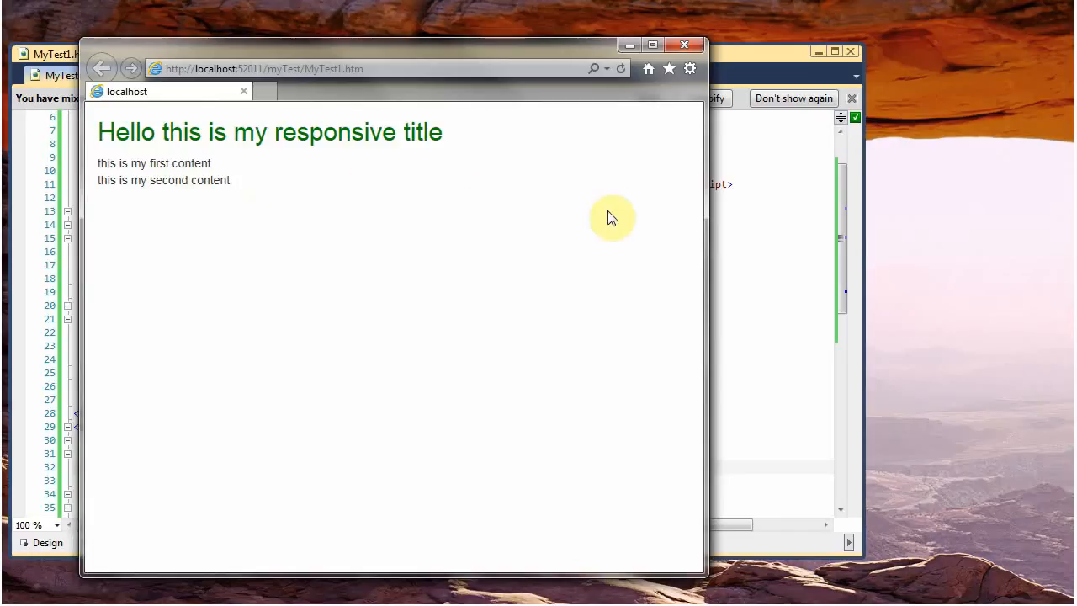
{"action": "mouse_move", "coordinate": [705, 213]}
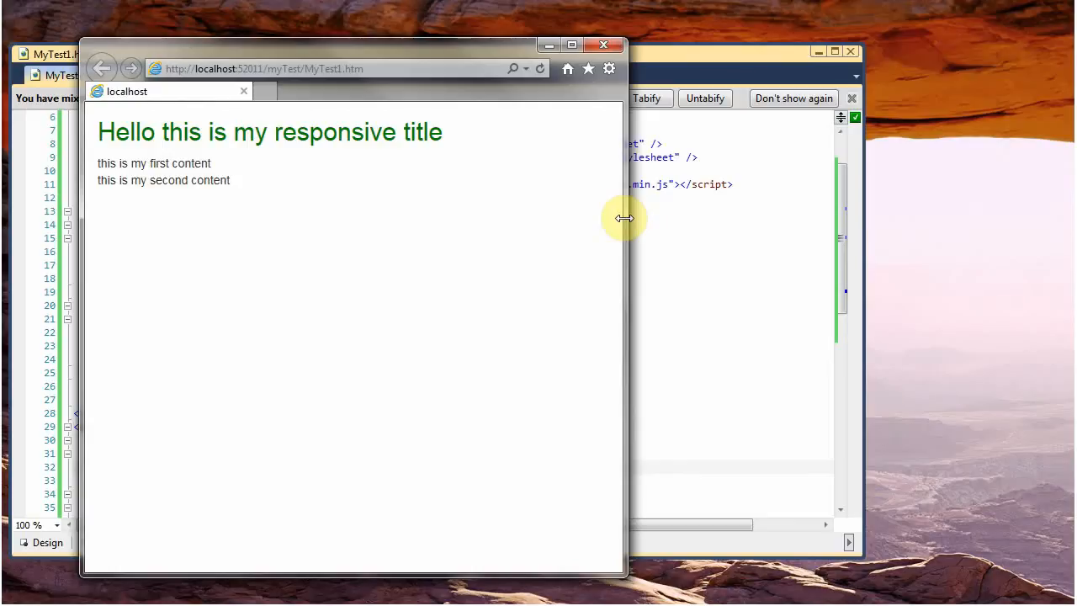
{"action": "mouse_move", "coordinate": [445, 207]}
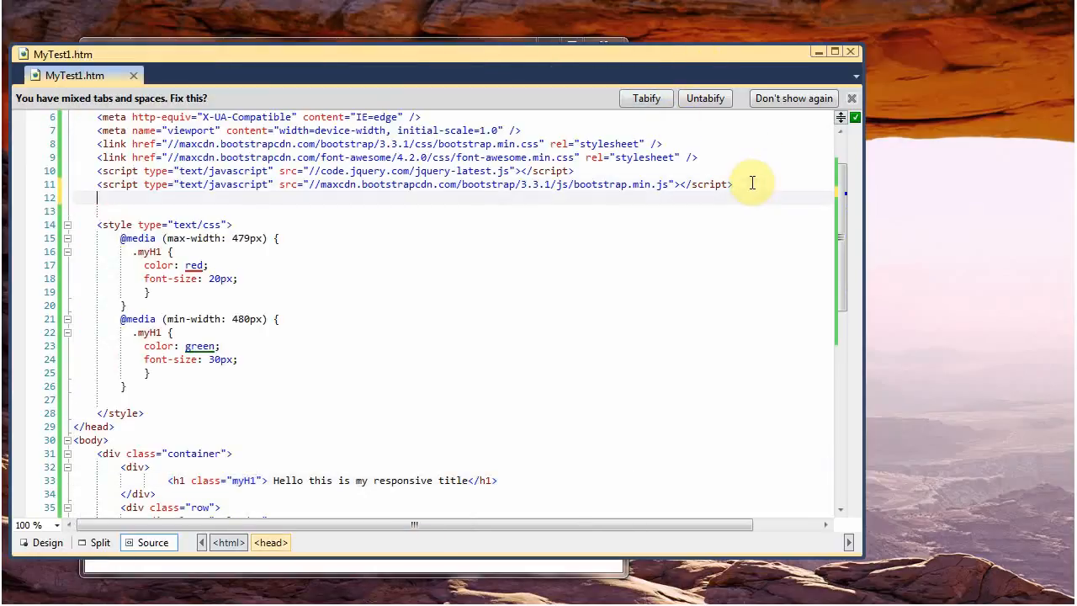
Add the jquery.fittext.min.js CDN script and a copied, unclassed 'second responsive title' heading.
{"action": "type", "text": "<script type=\"text/javascript\" src=\"//cdnjs.cloudflare.com/ajax/libs/FitText.js/1.1/jquery.fittext.min.js\"></script>"}
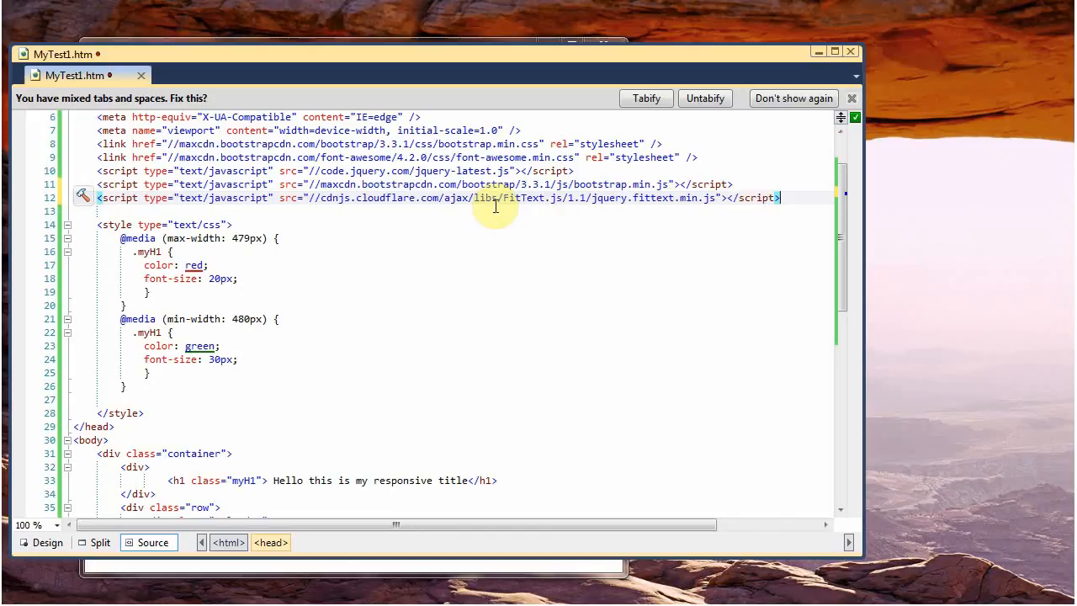
{"action": "mouse_move", "coordinate": [623, 207]}
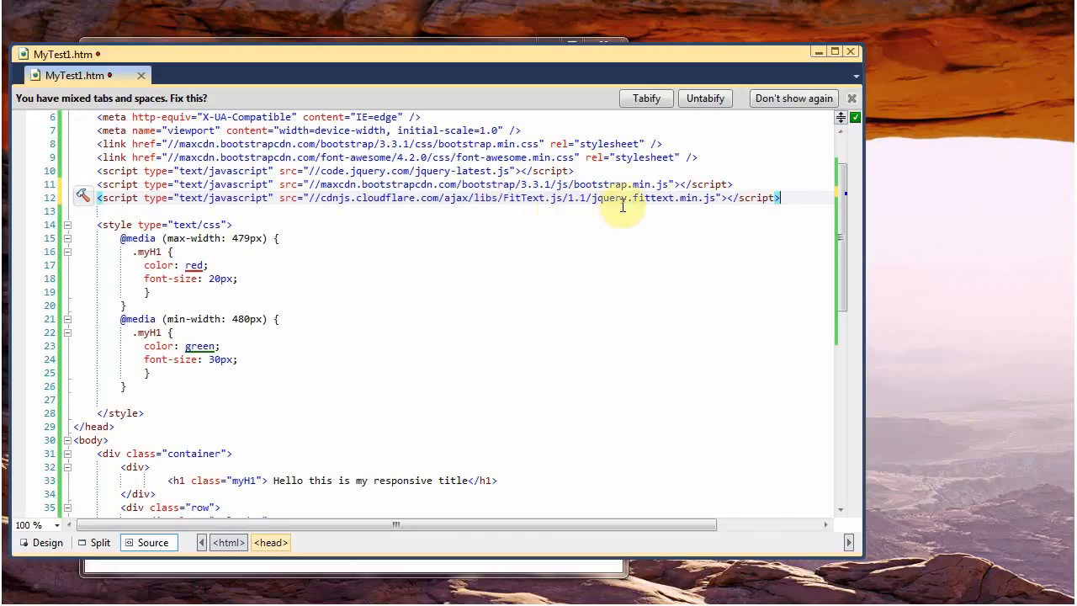
{"action": "mouse_move", "coordinate": [672, 205]}
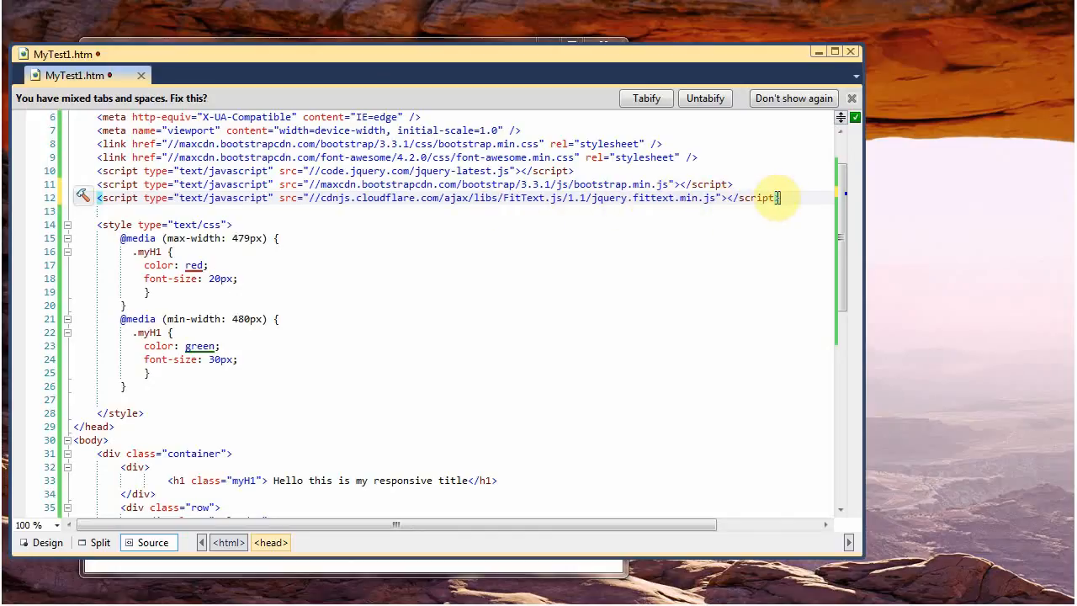
{"action": "scroll", "scroll_direction": "down", "scroll_amount": 3}
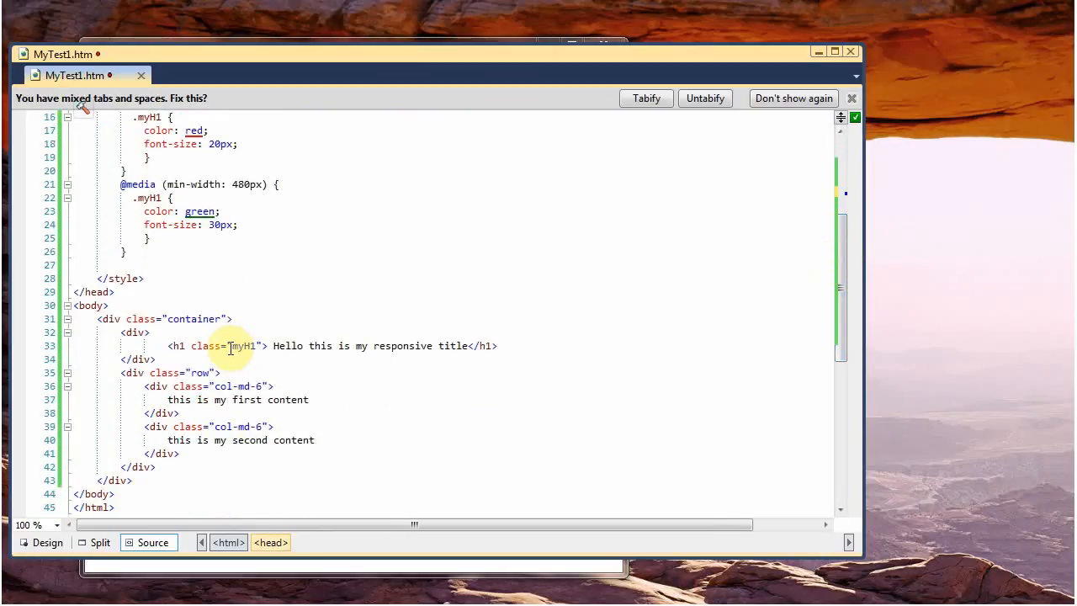
{"action": "left_click", "coordinate": [226, 346]}
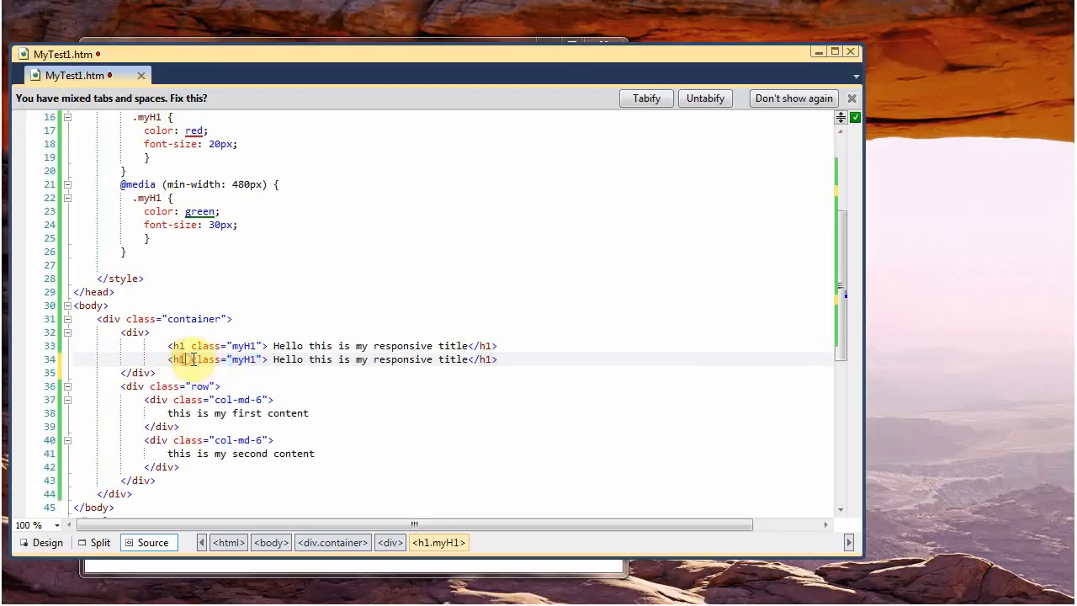
{"action": "double_click", "coordinate": [244, 359]}
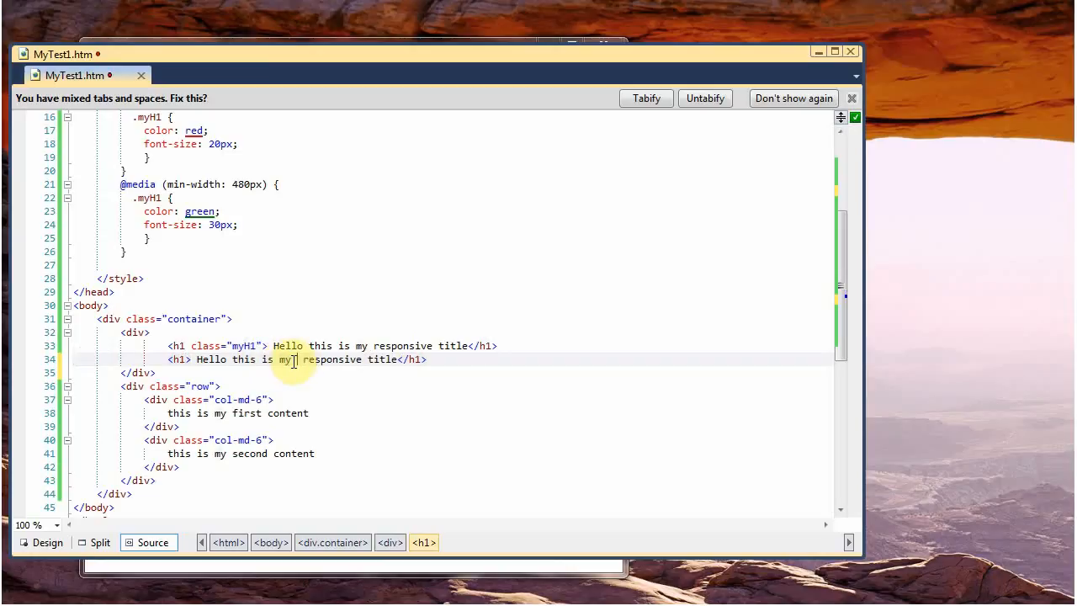
{"action": "type", "text": "second"}
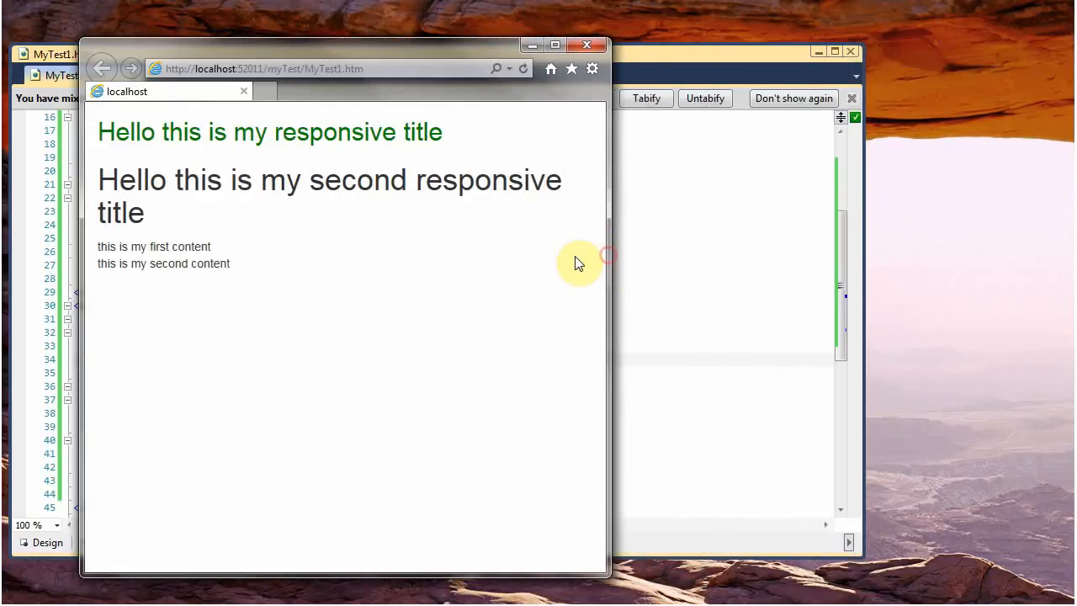
{"action": "mouse_move", "coordinate": [690, 66]}
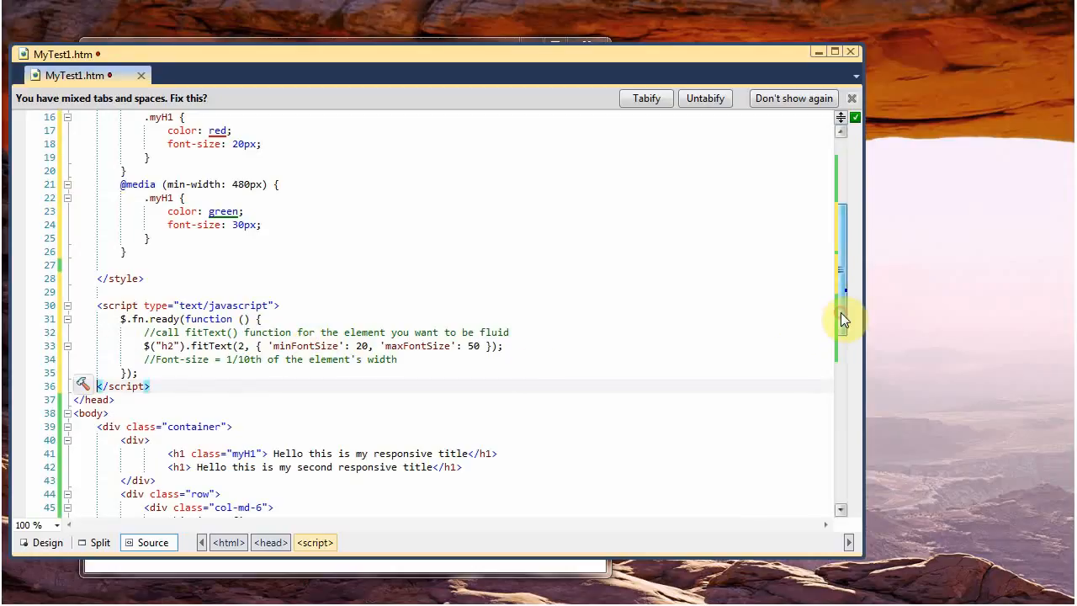
Scroll to the $("h2").fitText(2, {minFontSize:20, maxFontSize:50}) script below the style block.
{"action": "scroll", "scroll_direction": "down", "scroll_amount": 3}
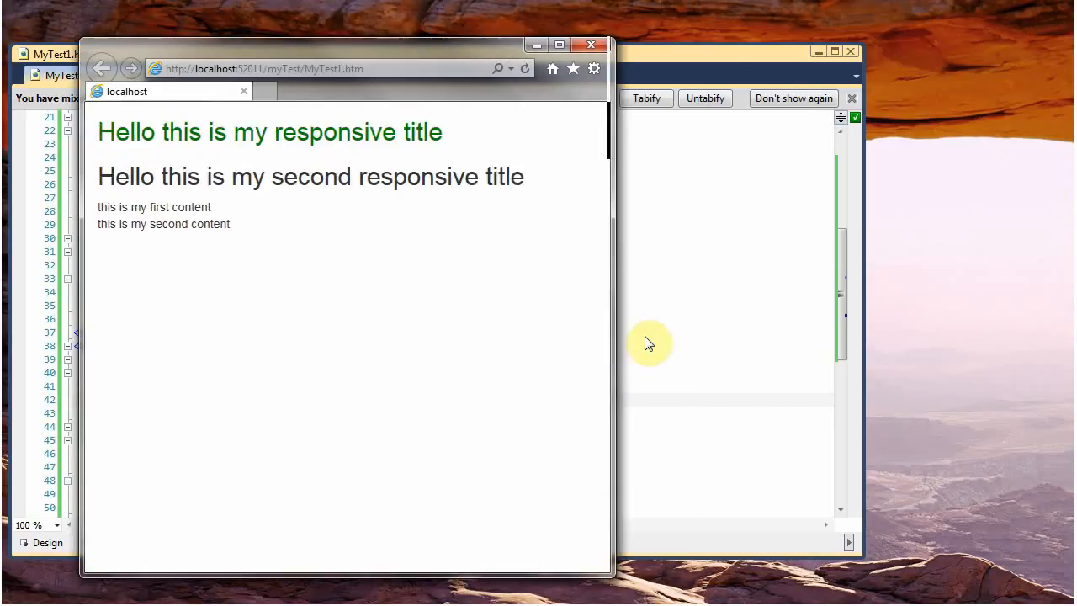
Widen the Internet Explorer window to watch the second title rescale.
{"action": "left_click_drag", "start_coordinate": [612, 342], "coordinate": [739, 323]}
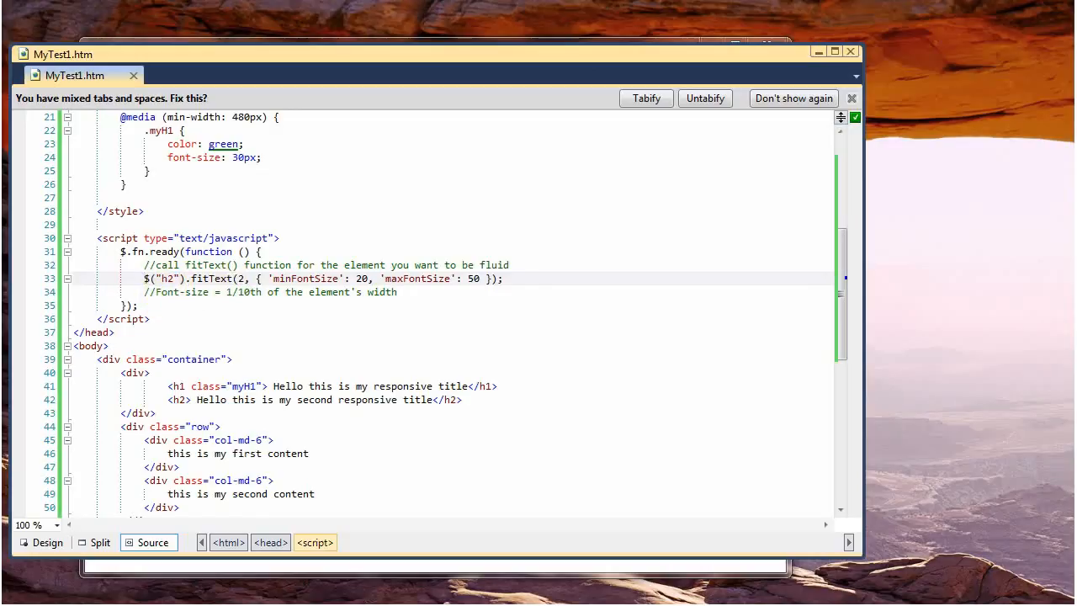
{"action": "mouse_move", "coordinate": [217, 227]}
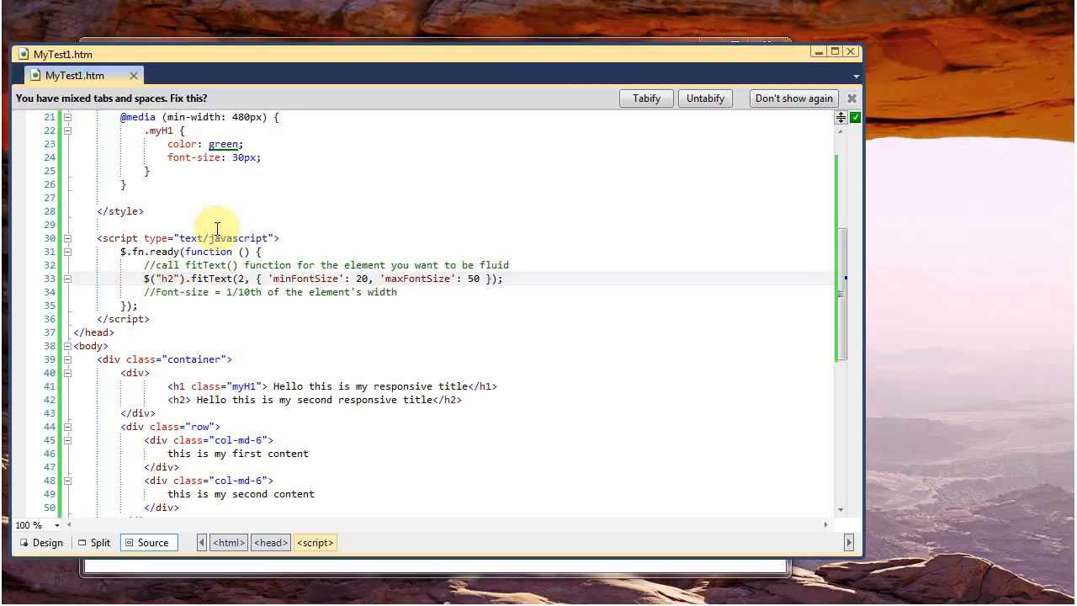